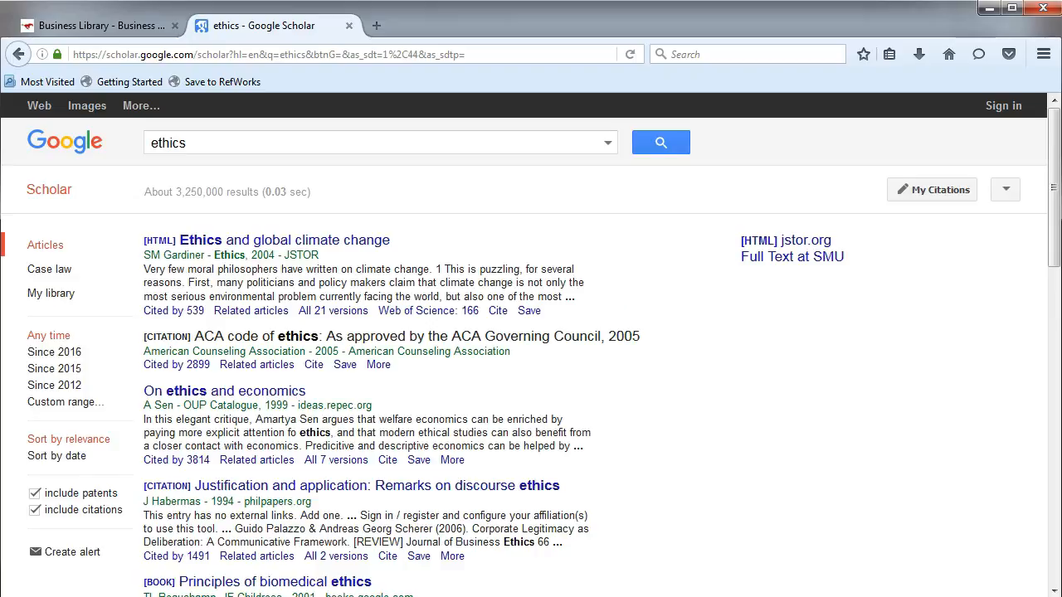
# Open the Cite dialog for the 'Ethics and global climate change' result to view its formatted citations.
pyautogui.click(498, 310)
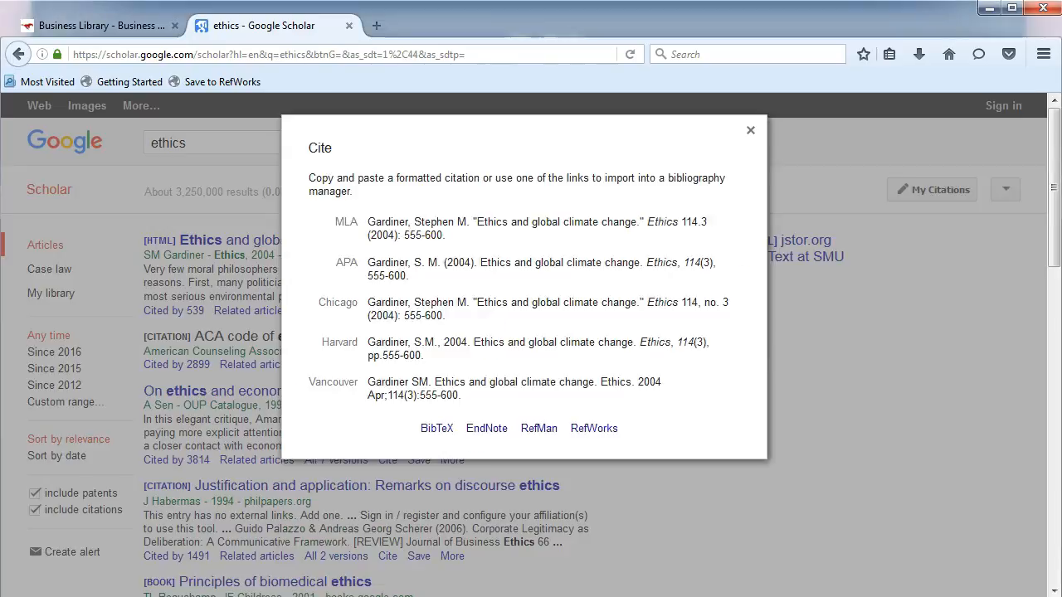